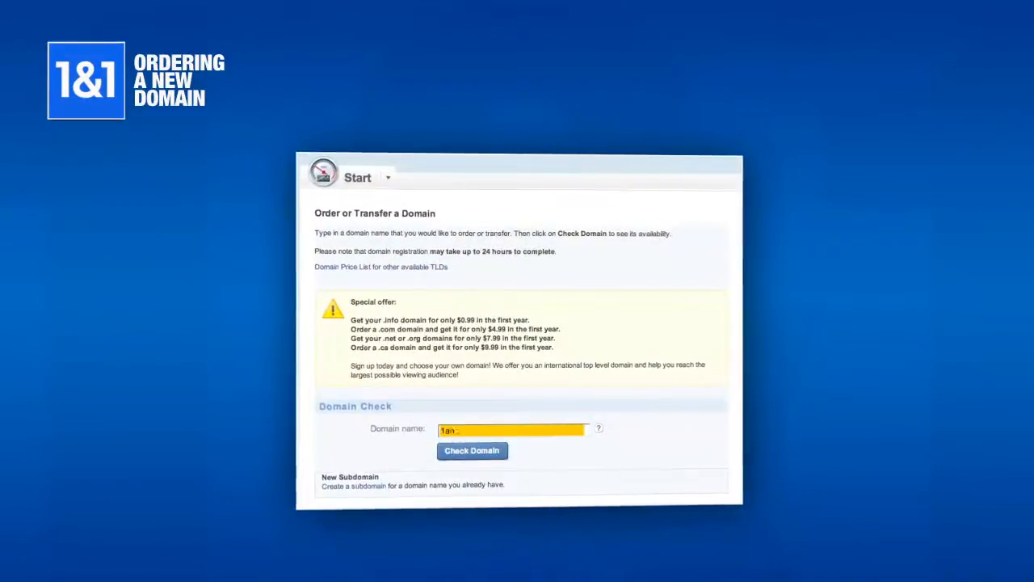
# Check availability of the domain 1and1help.com
pyautogui.write('1and1help.com')
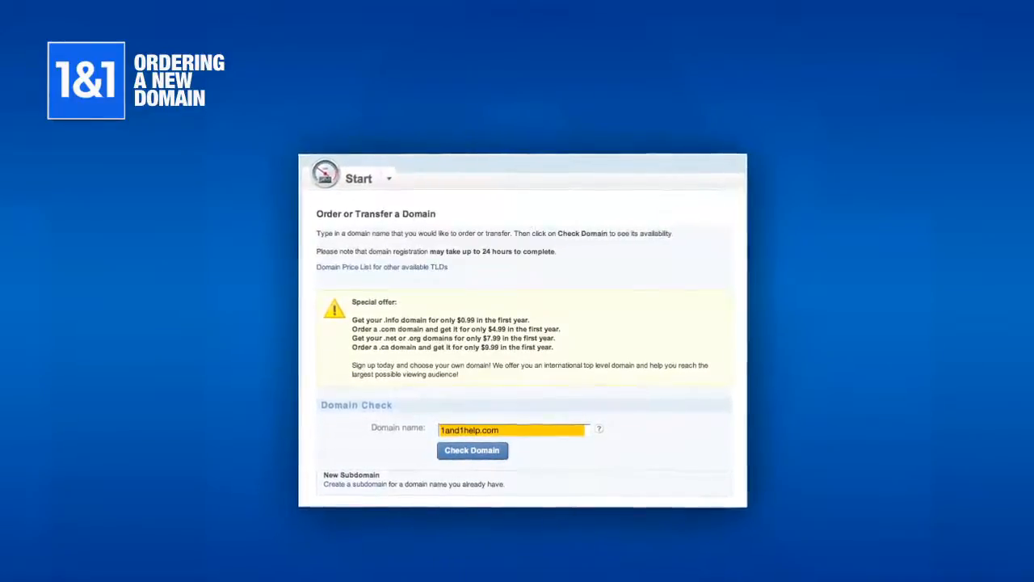
pyautogui.click(472, 450)
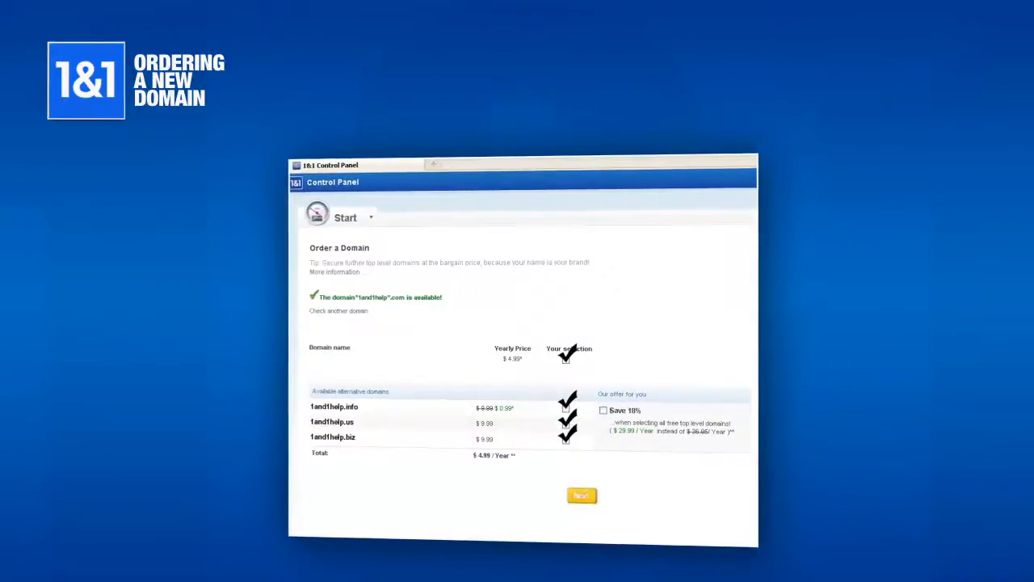
# Continue with the available .com domain and choose private registration for 1and1help.com
pyautogui.click(581, 495)
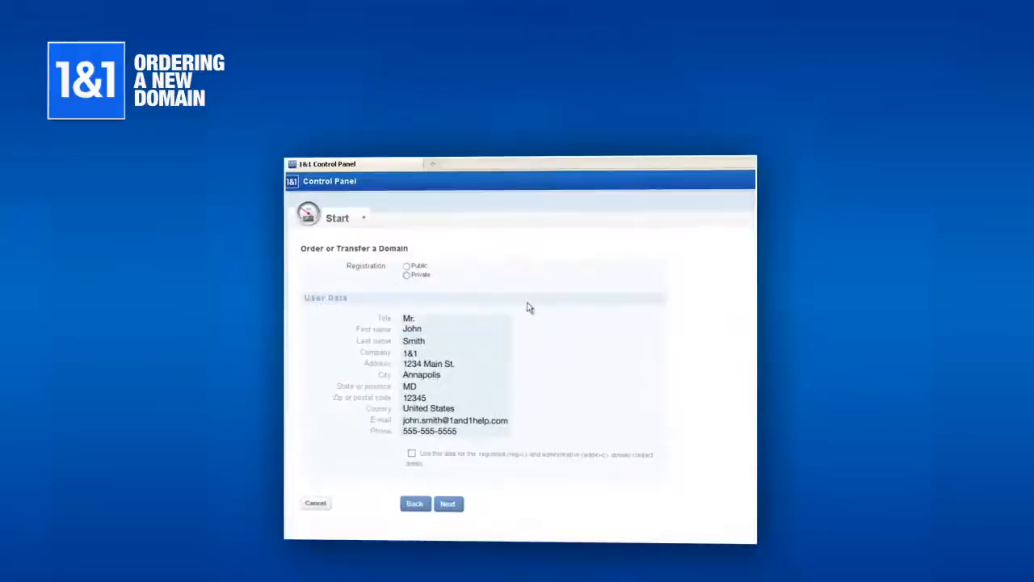
pyautogui.click(404, 266)
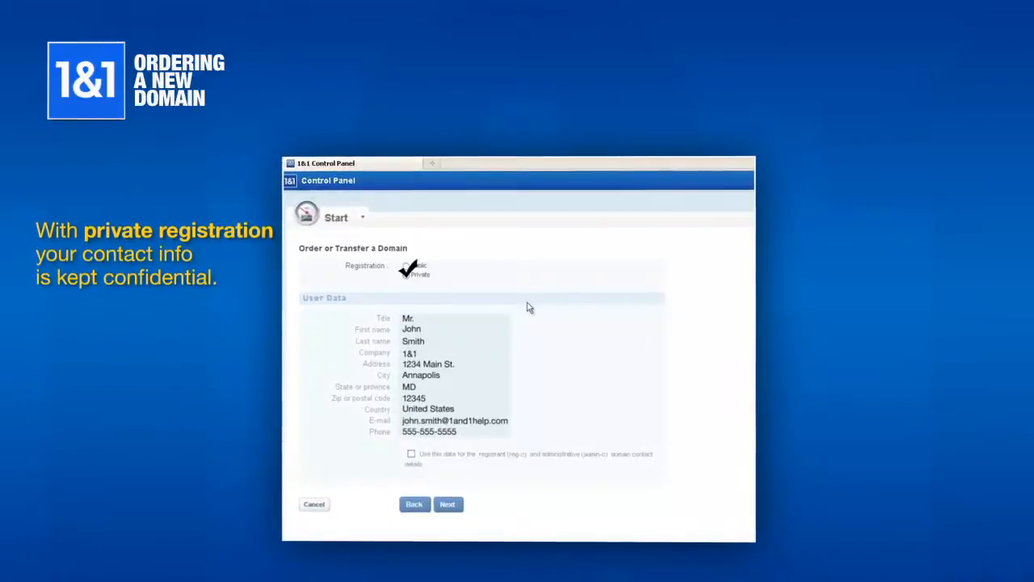
pyautogui.click(448, 505)
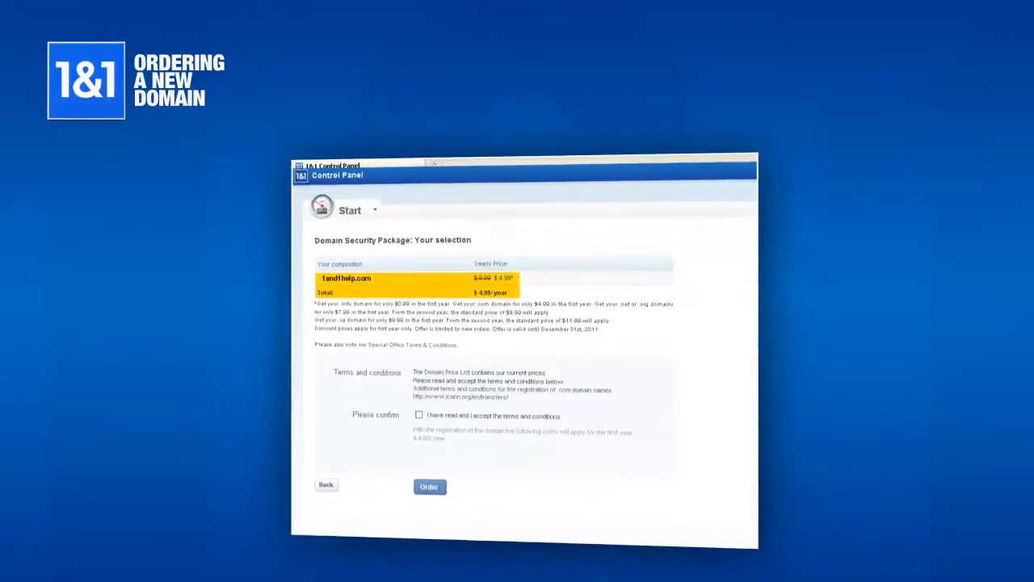
# Accept the terms and conditions and place the order for 1and1help.com
pyautogui.click(421, 416)
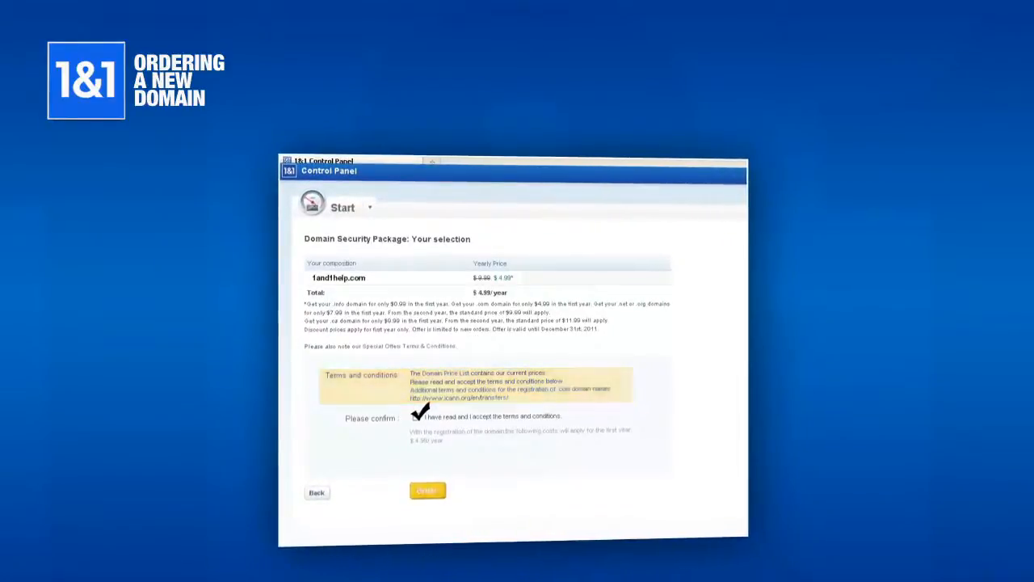
pyautogui.click(427, 489)
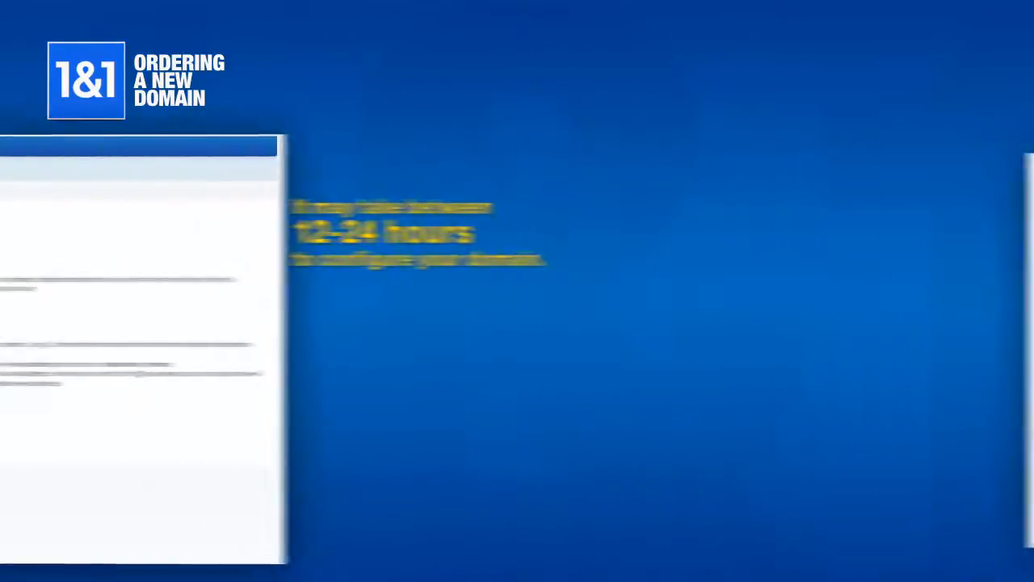